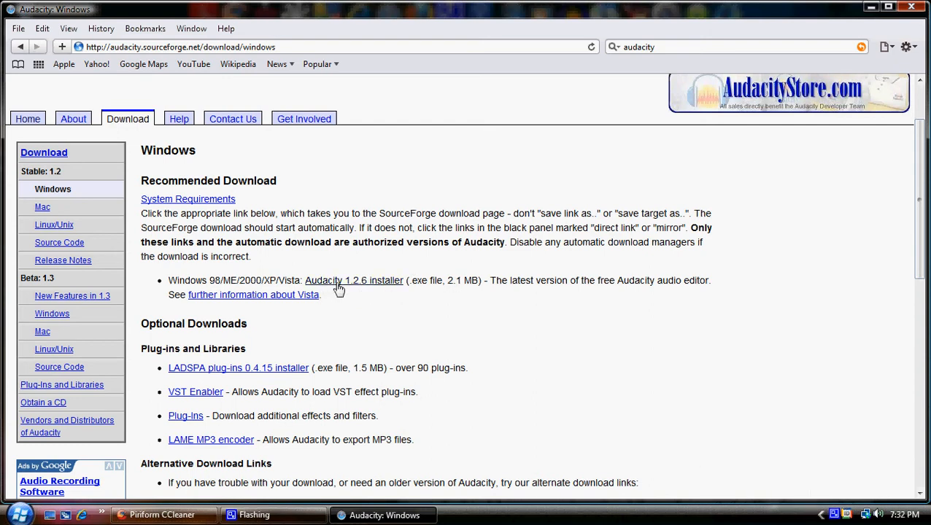
Follow the 'LAME MP3 encoder' link under Optional Downloads to the encoder instructions
left_click(354, 280)
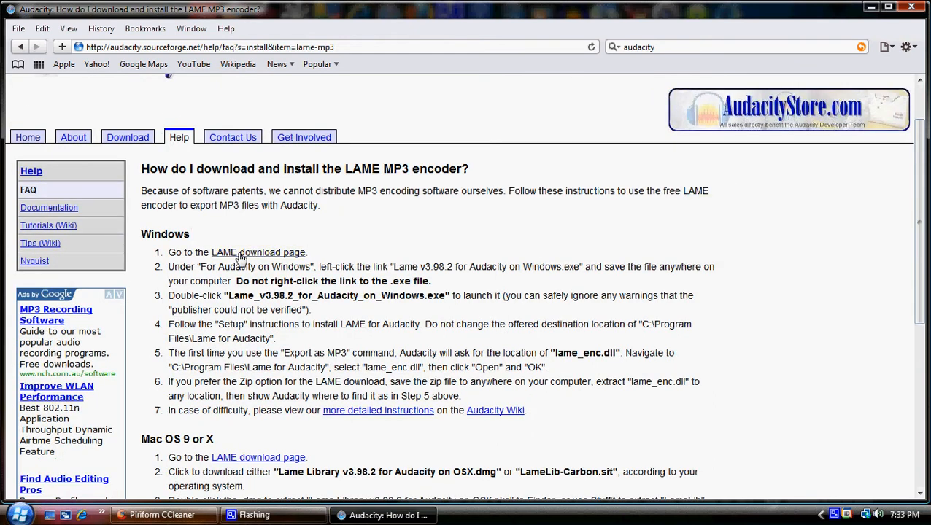
From the LAME download page, download Lame_v3.98.2_for_Audacity_on_Windows.exe
left_click(257, 252)
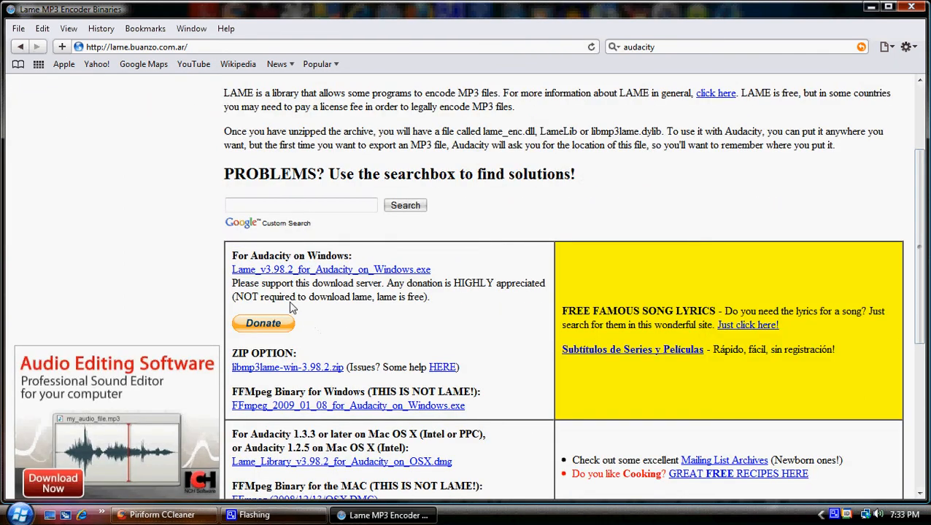
left_click(329, 268)
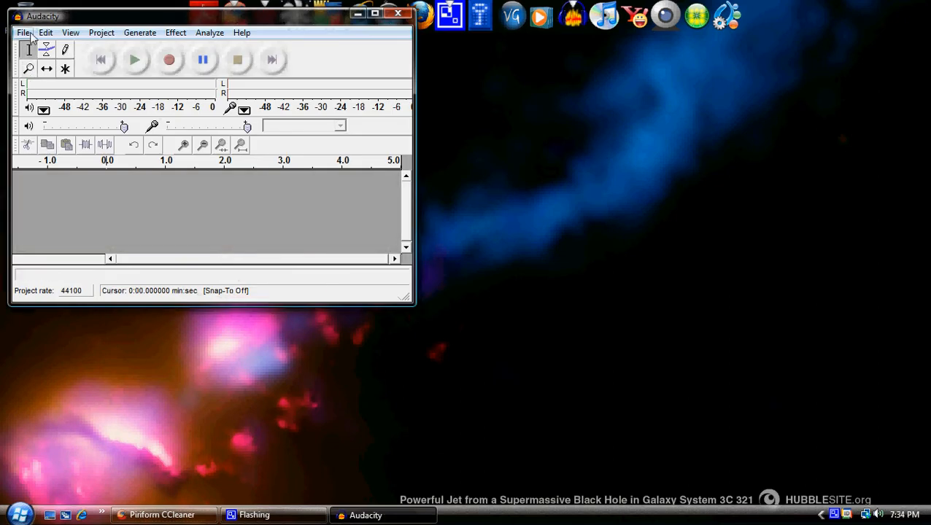
Start opening the Jay-Z - DOA MP3 song via File > Open
left_click(24, 32)
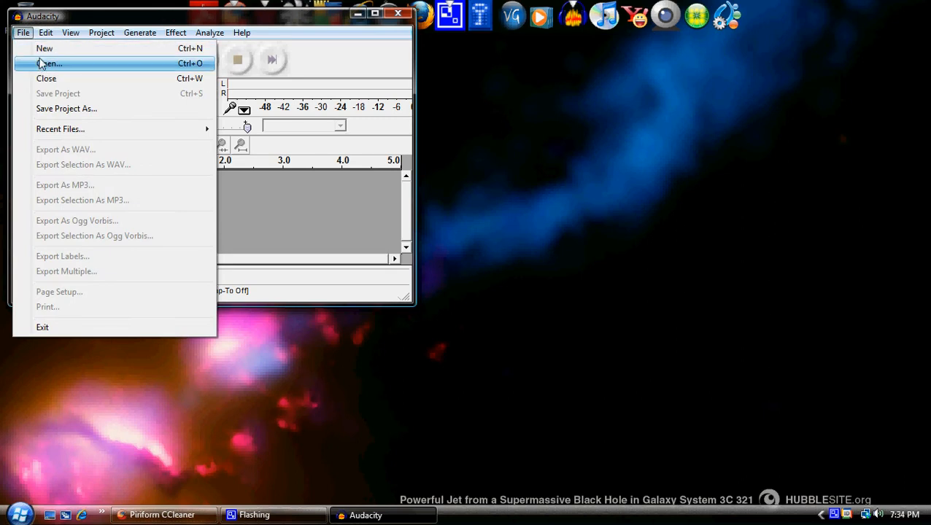
left_click(49, 64)
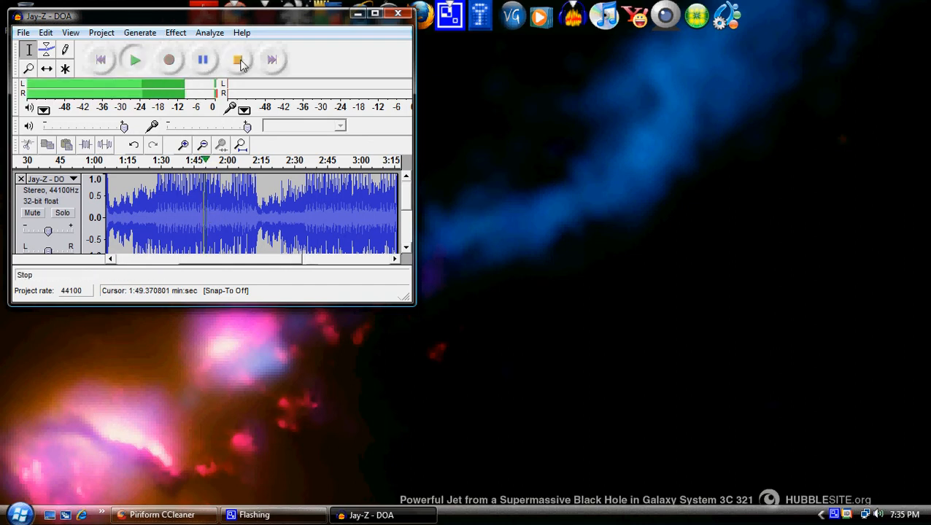
left_click(238, 60)
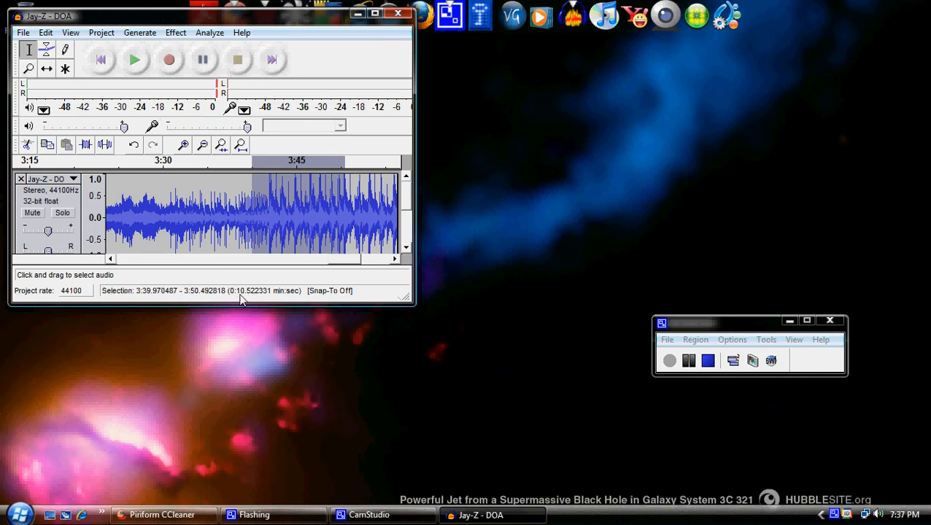
mouse_move(255, 275)
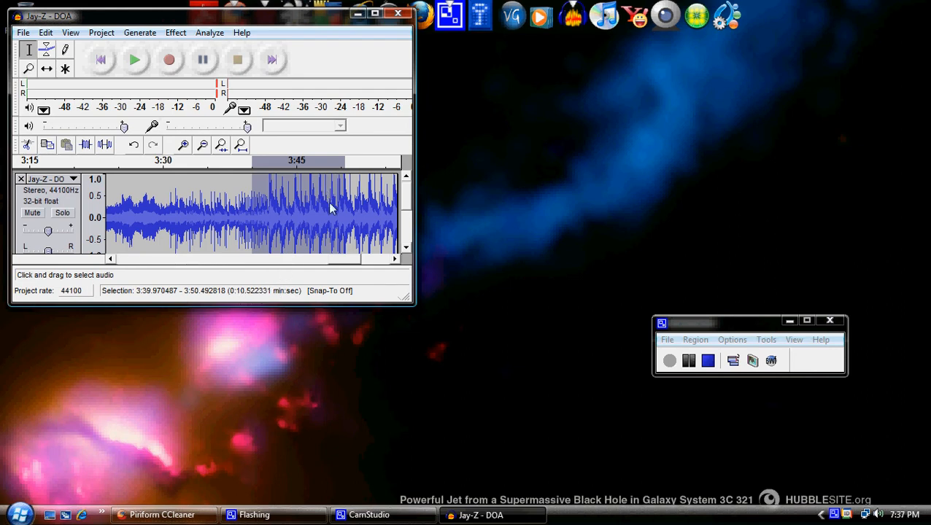
Export the selected chorus clip via File > Export Selection As MP3
left_click(22, 32)
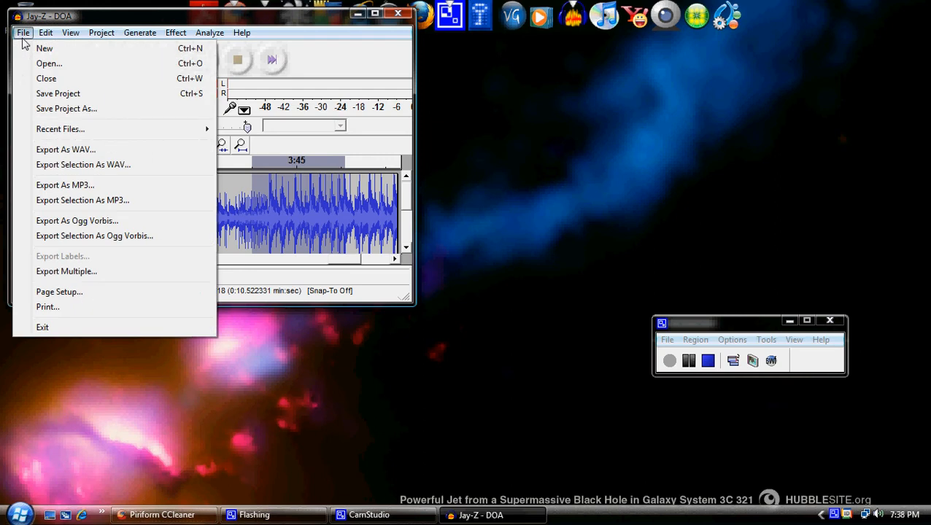
left_click(64, 184)
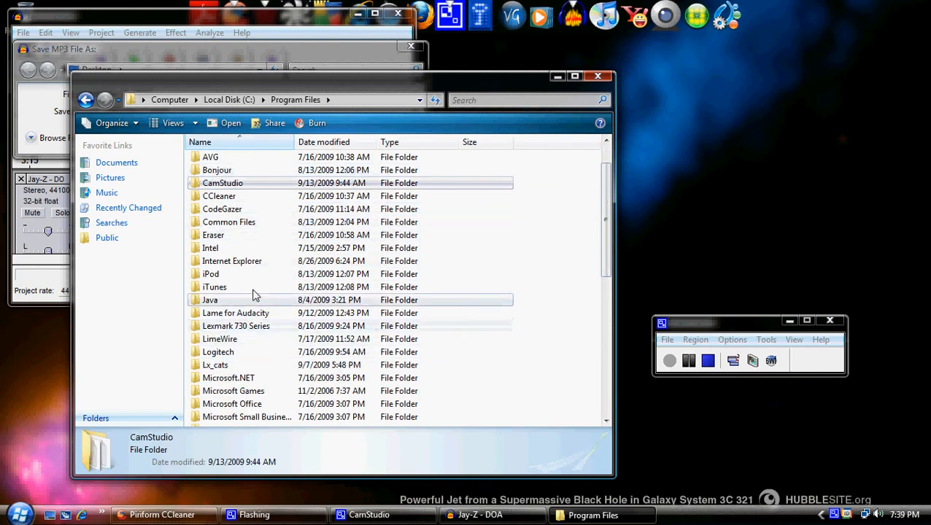